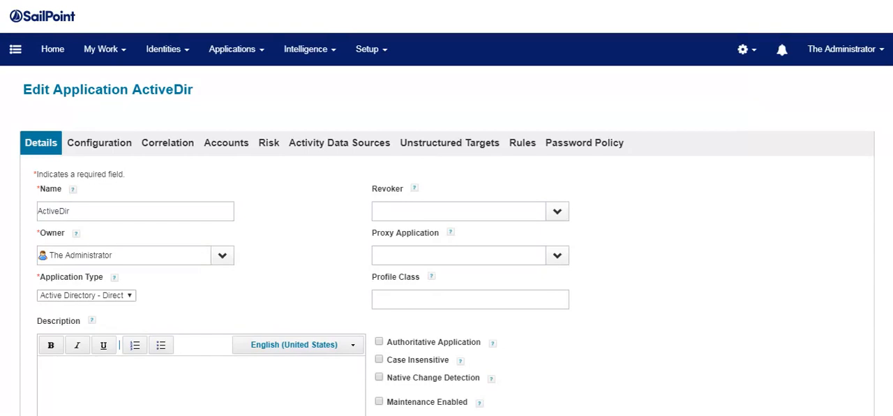
mouse_move(412, 332)
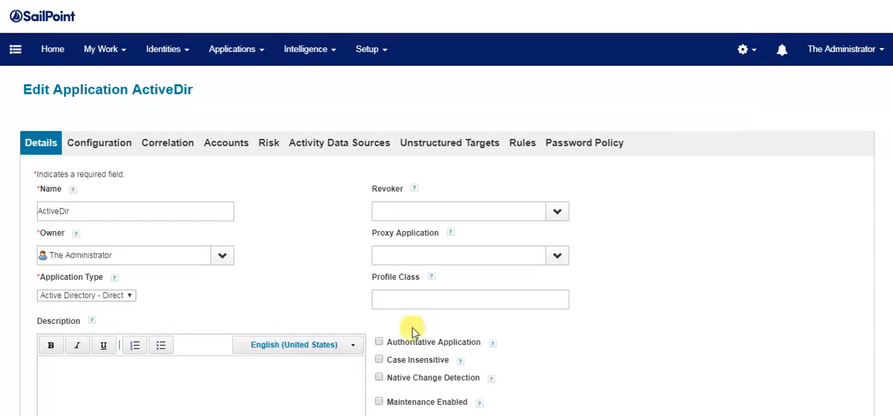
mouse_move(70, 307)
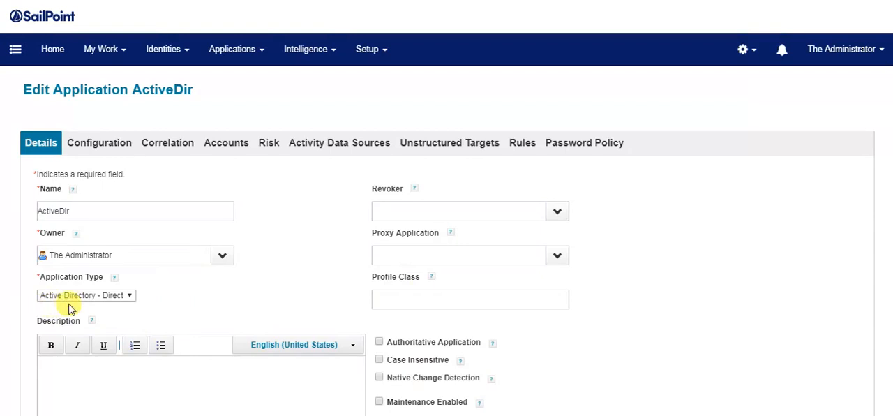
mouse_move(118, 307)
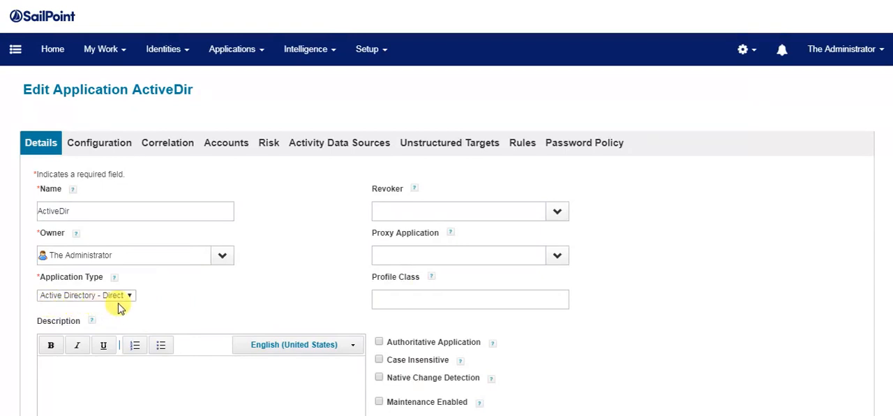
mouse_move(265, 274)
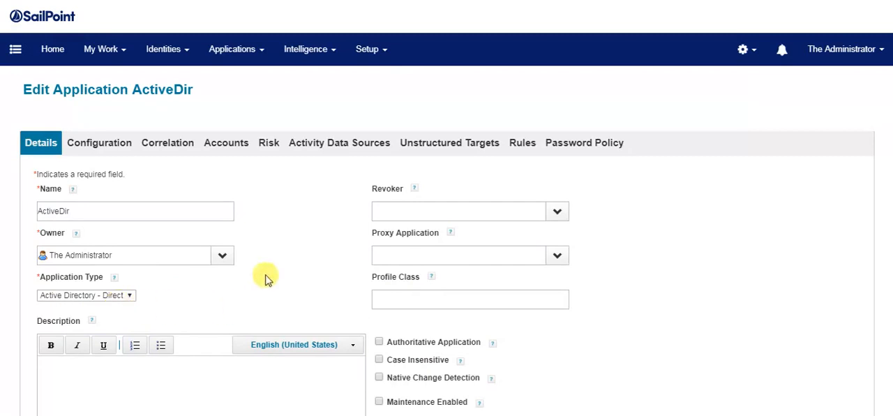
Step: Show the ActiveDir application's Active Directory - Direct settings with IQService and forest details
left_click(99, 142)
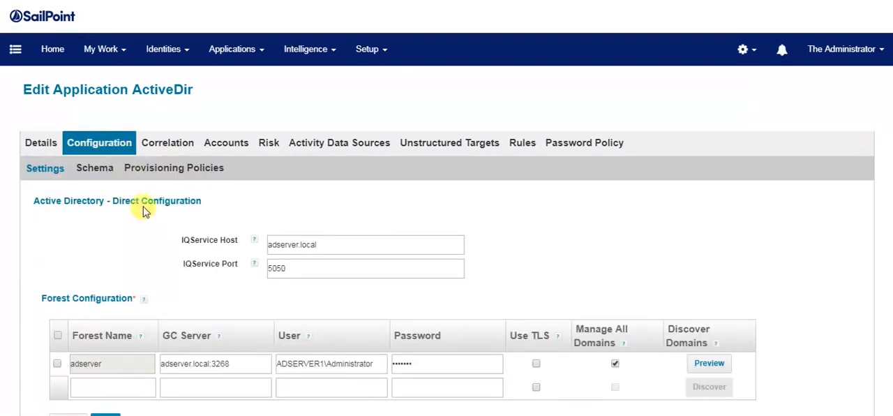
mouse_move(151, 246)
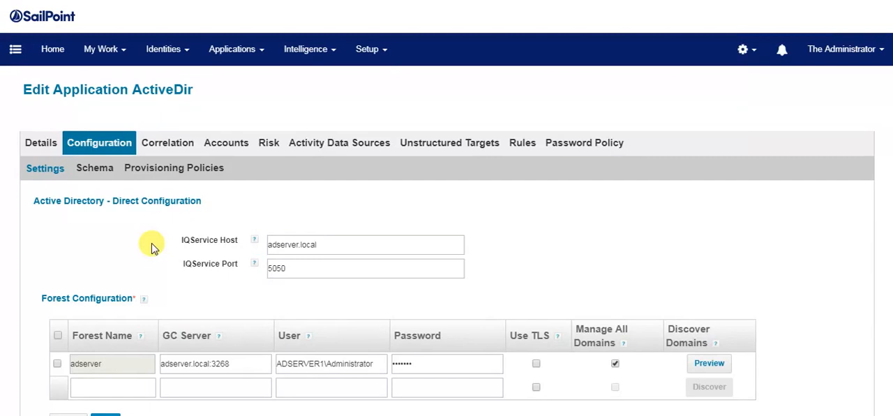
left_click(226, 142)
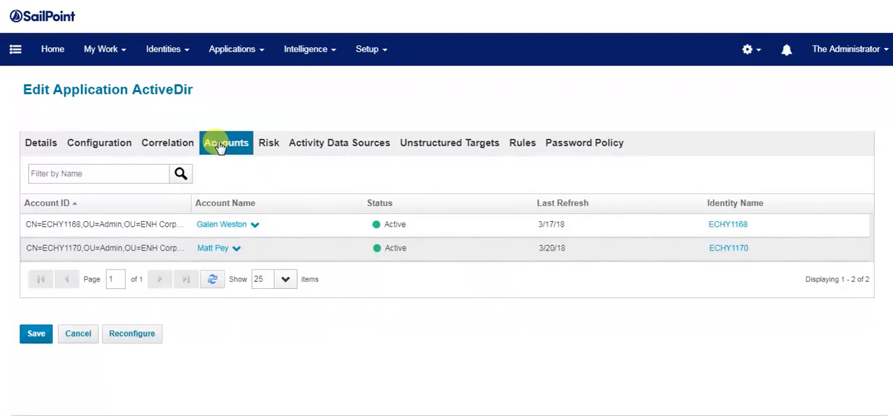
mouse_move(243, 173)
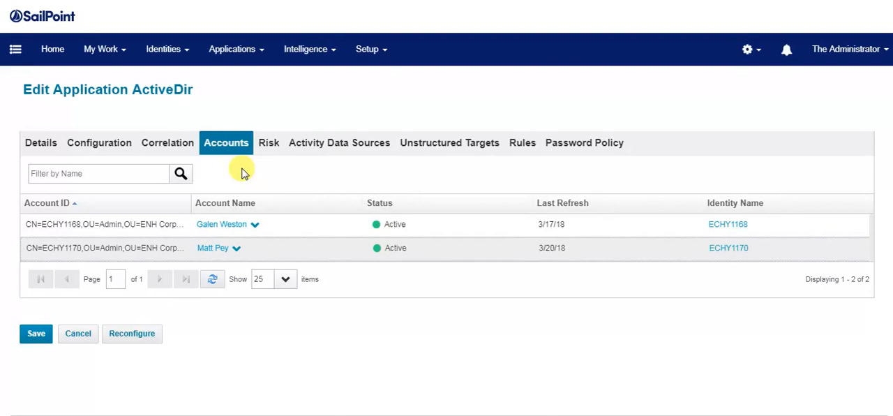
mouse_move(82, 252)
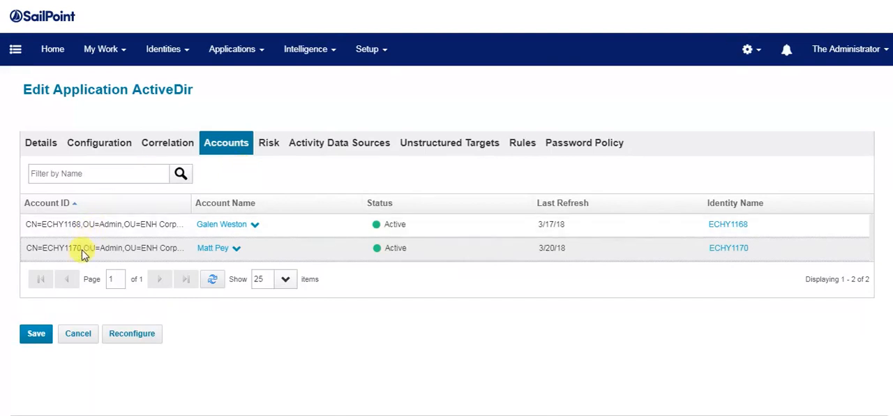
mouse_move(242, 249)
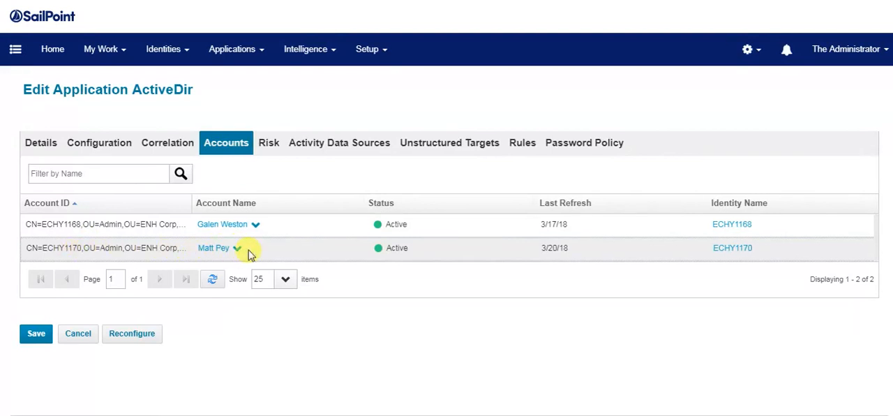
left_click(214, 248)
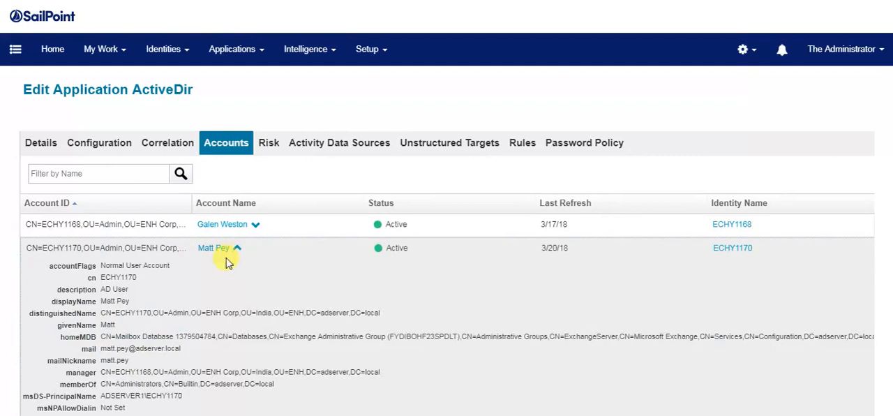
scroll("down", 3)
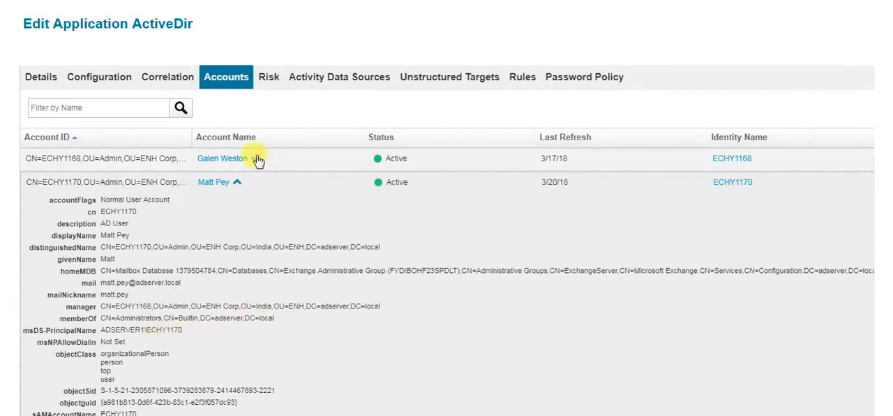
left_click(222, 158)
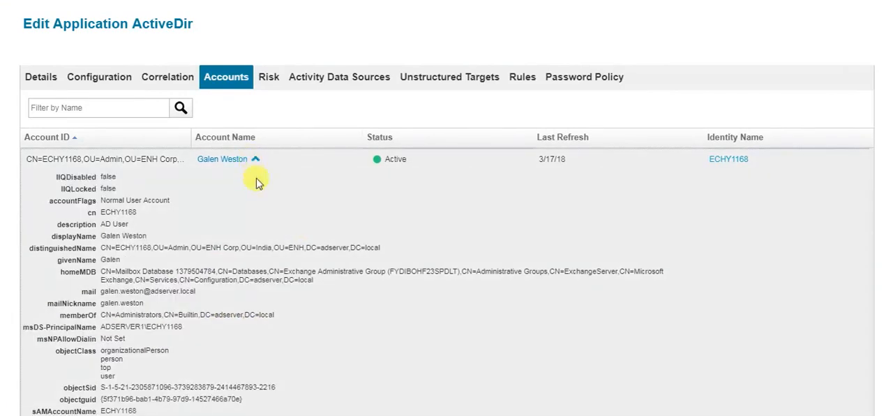
mouse_move(94, 176)
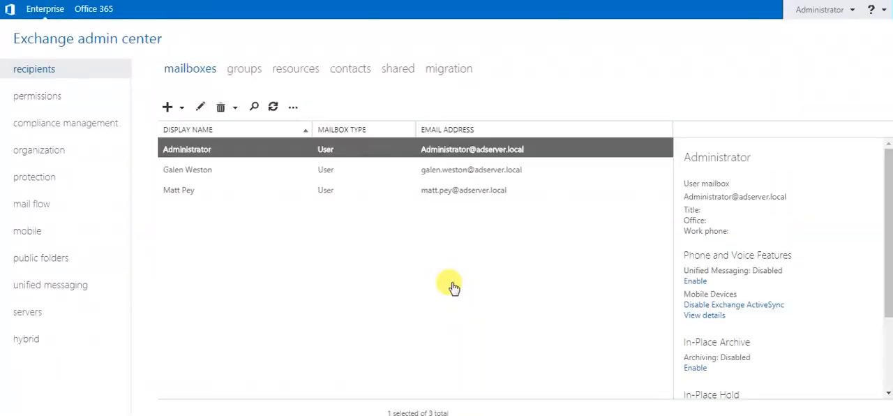
mouse_move(226, 229)
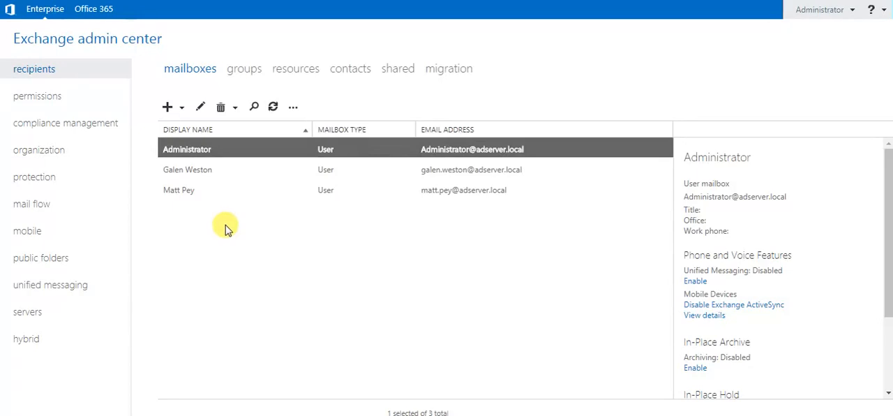
mouse_move(212, 199)
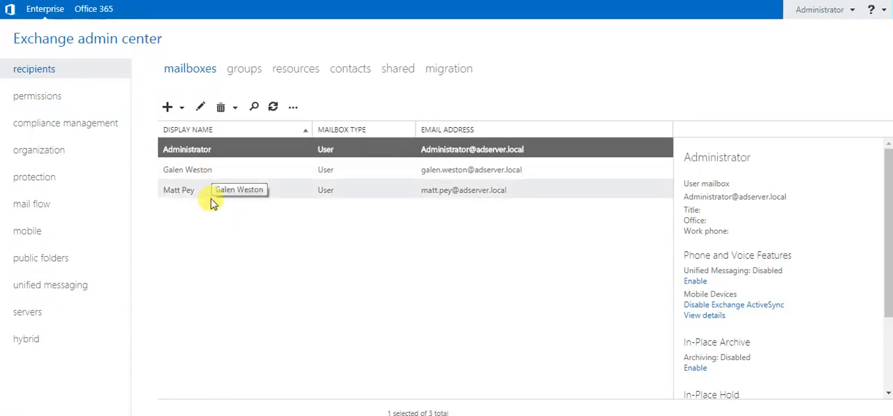
mouse_move(223, 169)
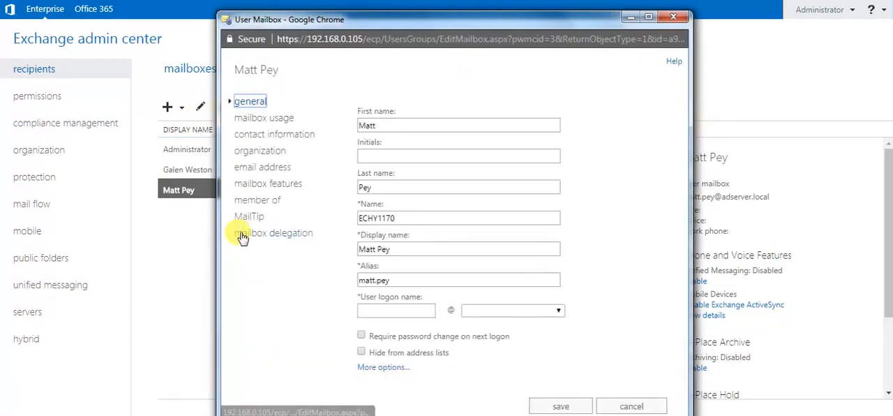
left_click(275, 232)
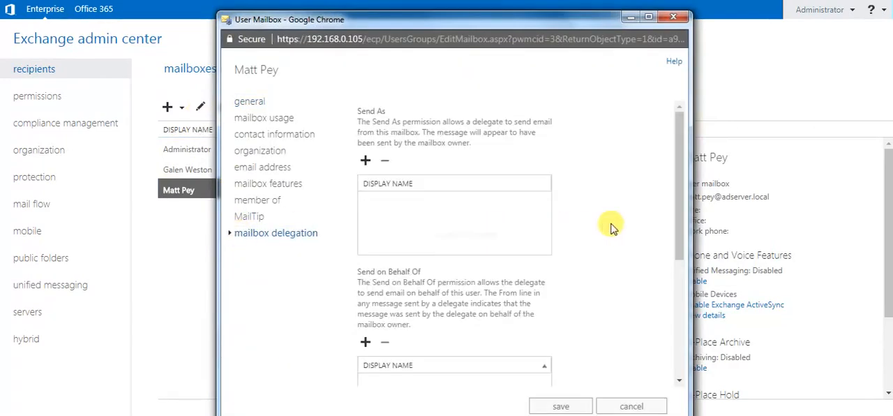
scroll("down", 3)
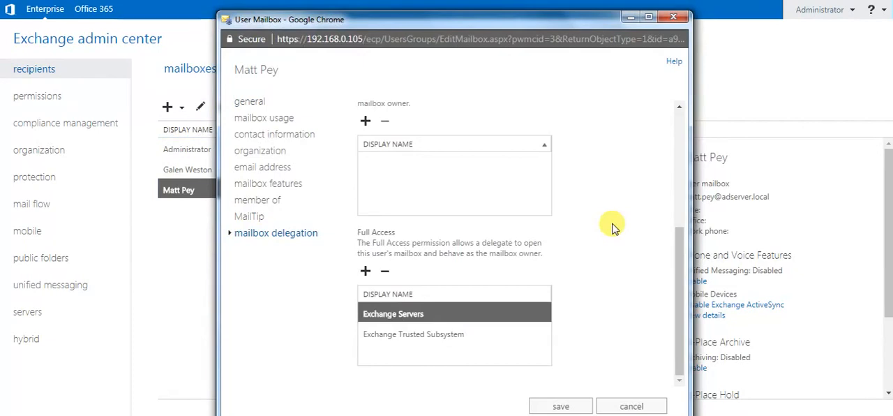
mouse_move(522, 340)
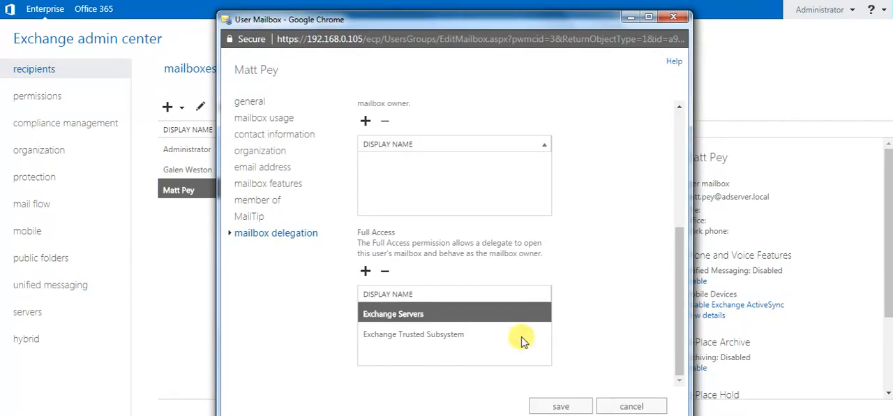
mouse_move(556, 244)
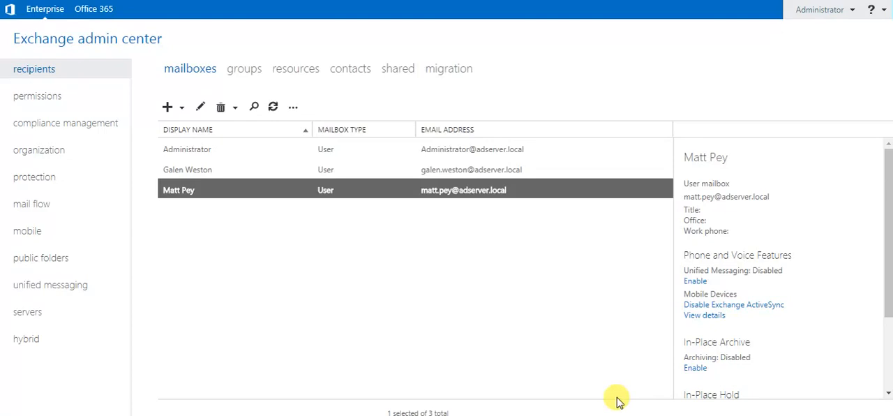
mouse_move(616, 397)
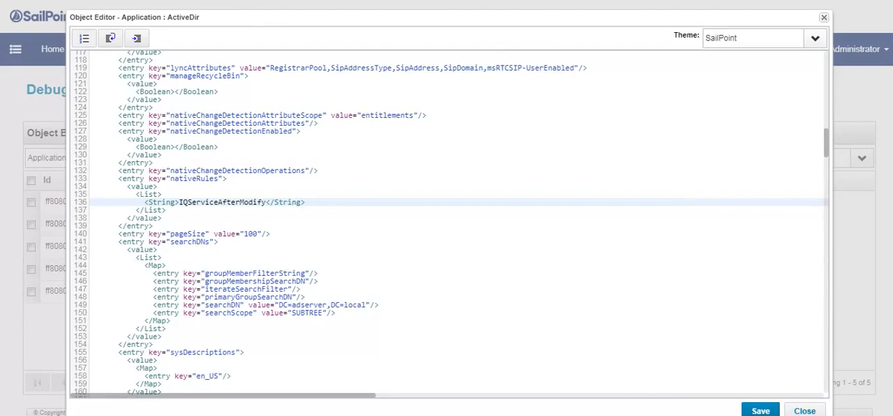
Step: Open the ActiveDir Application object in the Debug Object Editor to view its XML
double_click(222, 202)
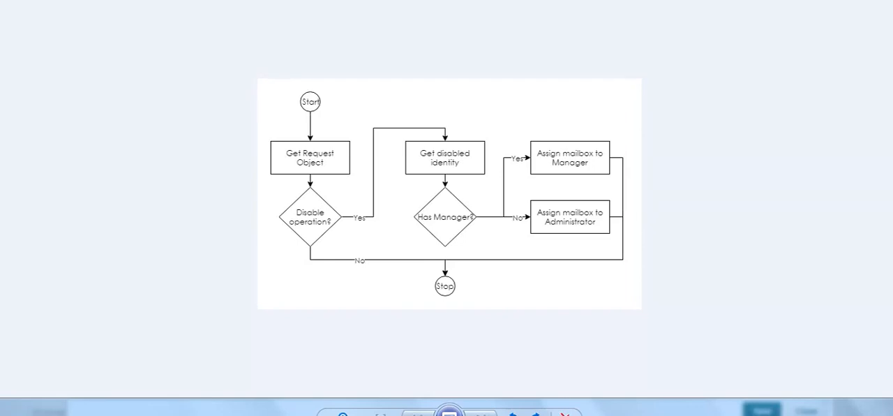
mouse_move(265, 140)
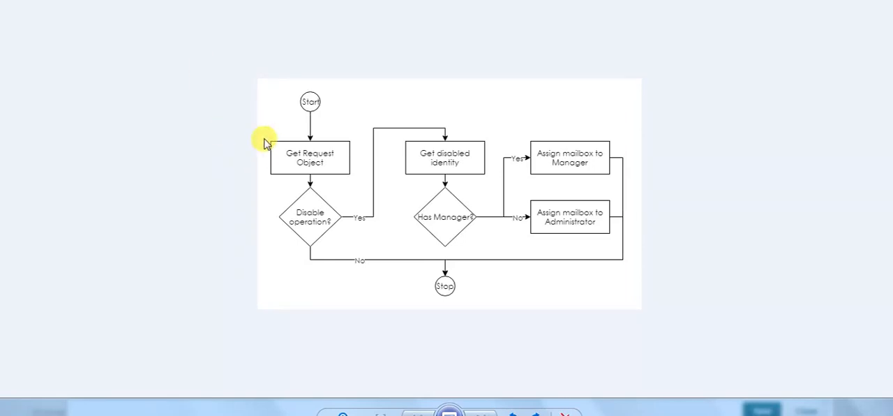
mouse_move(258, 173)
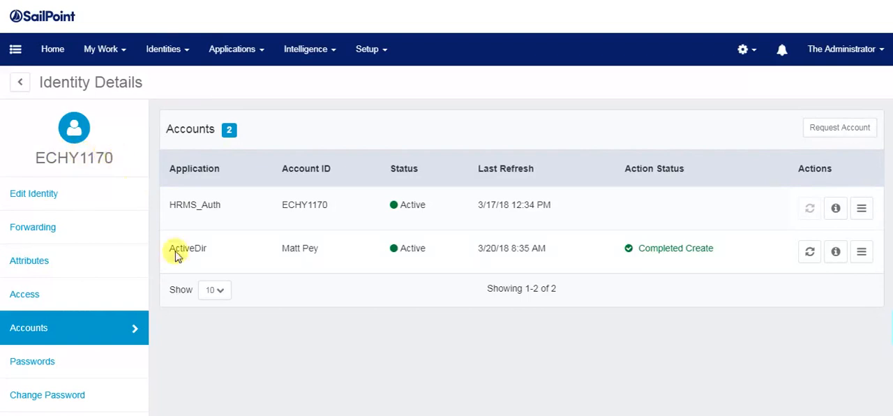
mouse_move(318, 330)
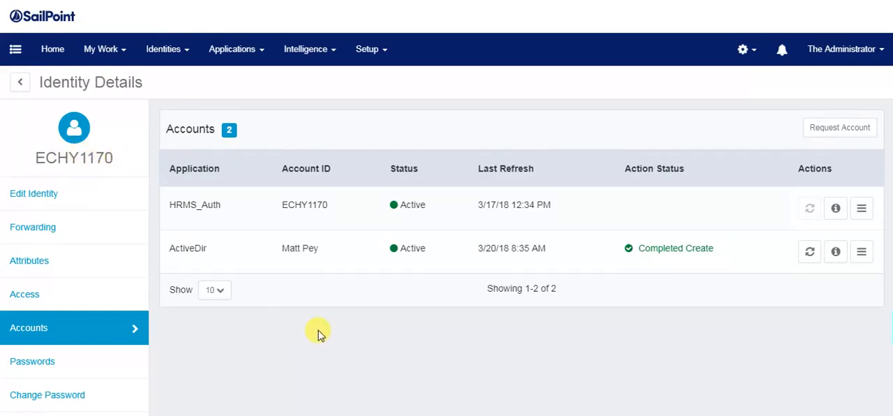
mouse_move(415, 261)
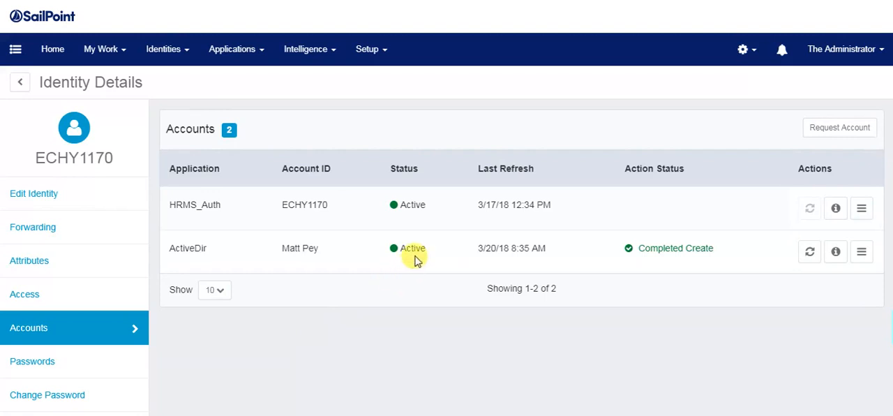
mouse_move(408, 263)
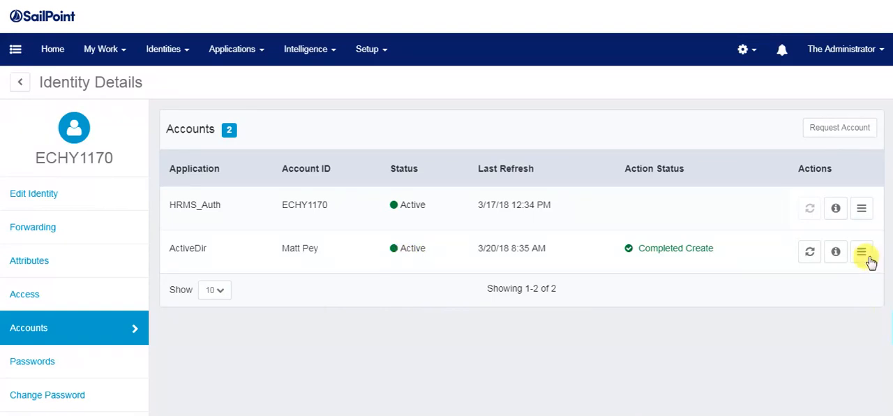
left_click(861, 252)
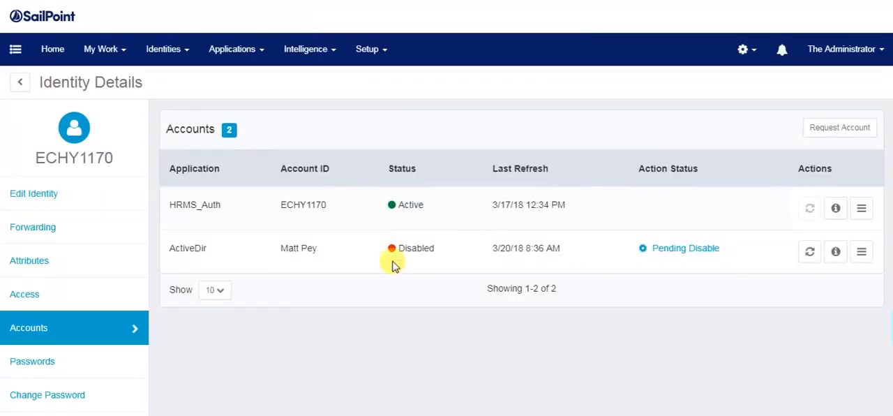
mouse_move(441, 263)
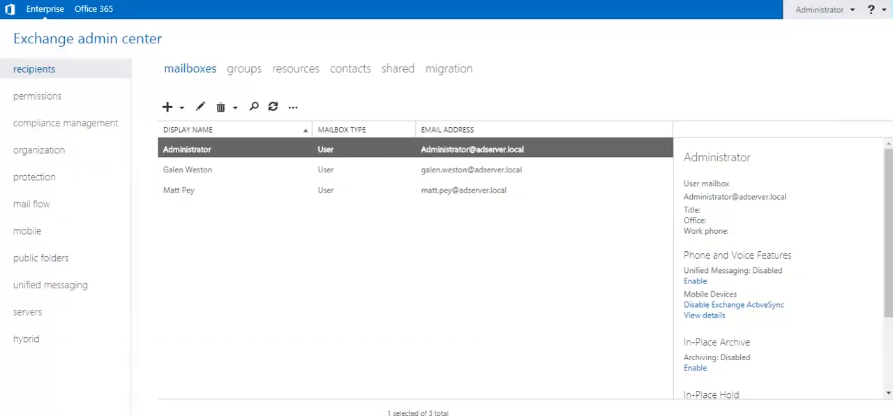
mouse_move(167, 226)
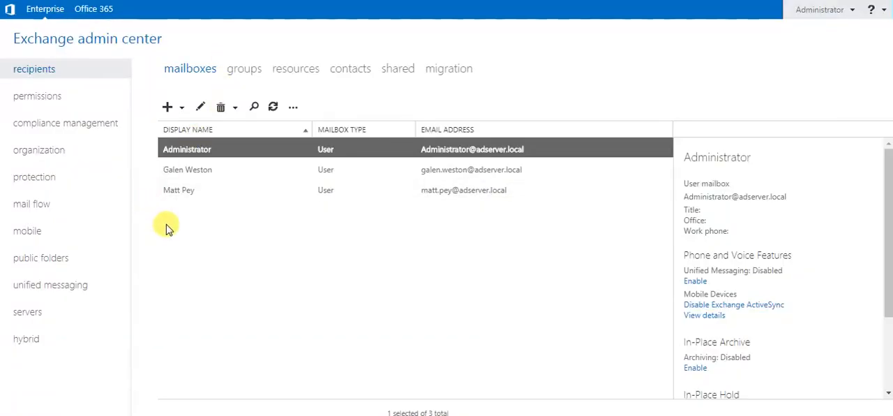
left_click(178, 189)
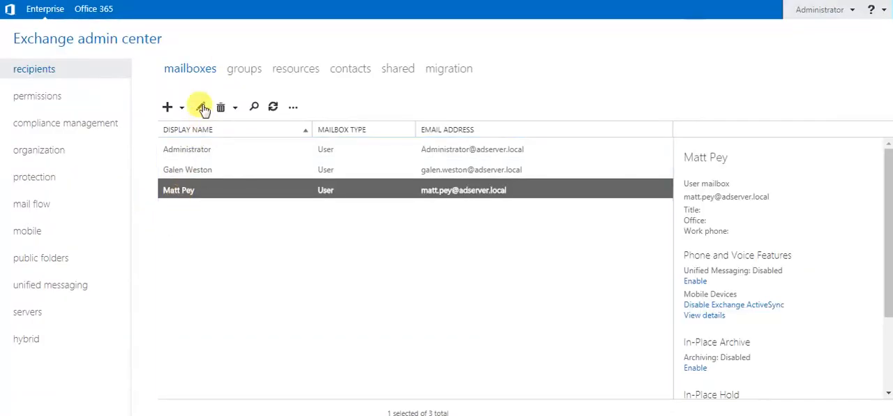
left_click(201, 107)
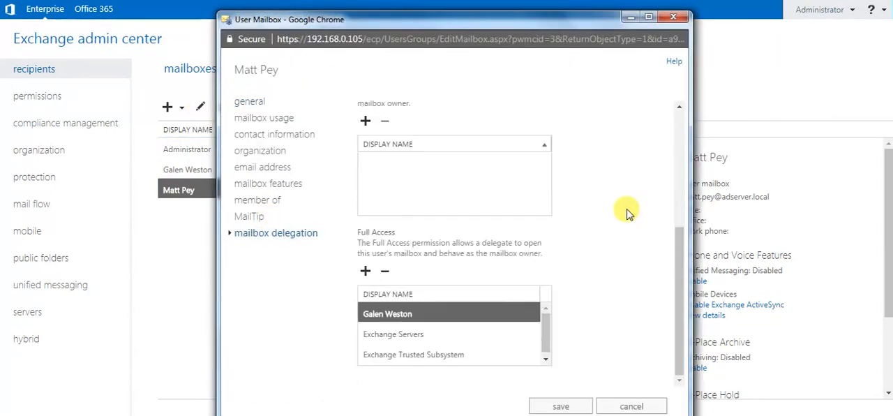
mouse_move(577, 319)
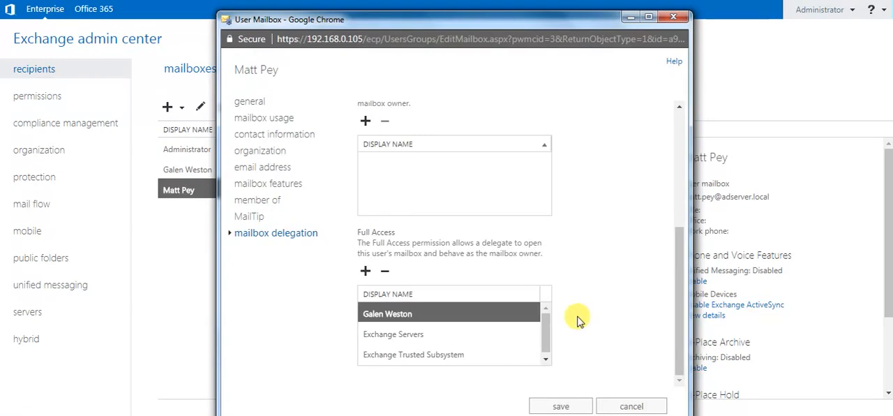
mouse_move(571, 315)
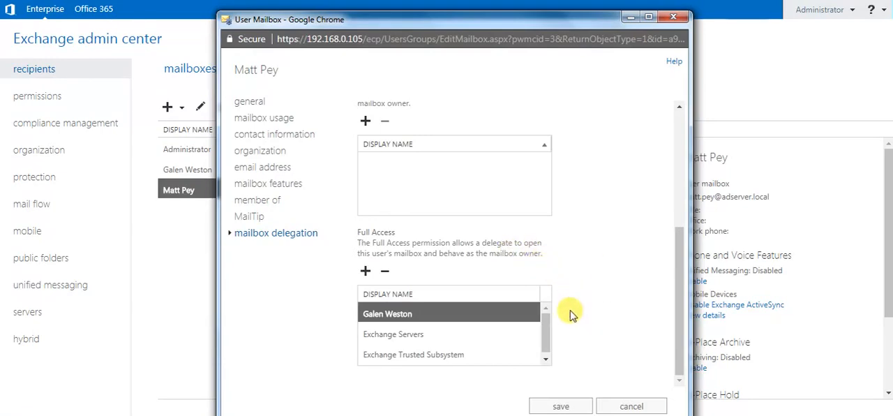
mouse_move(363, 322)
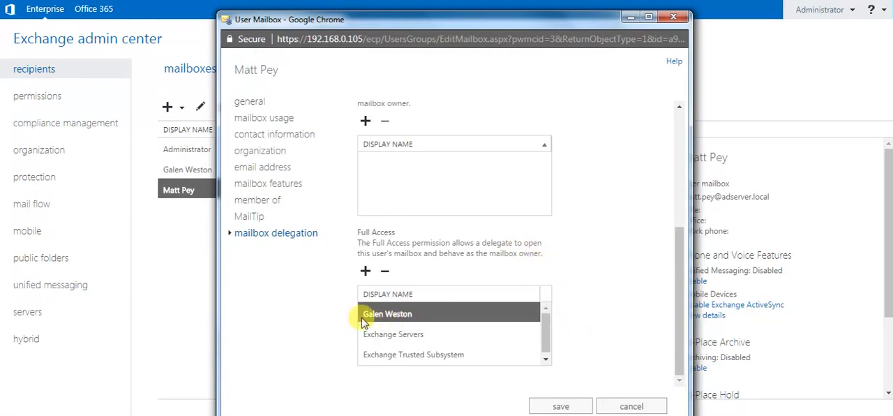
mouse_move(431, 316)
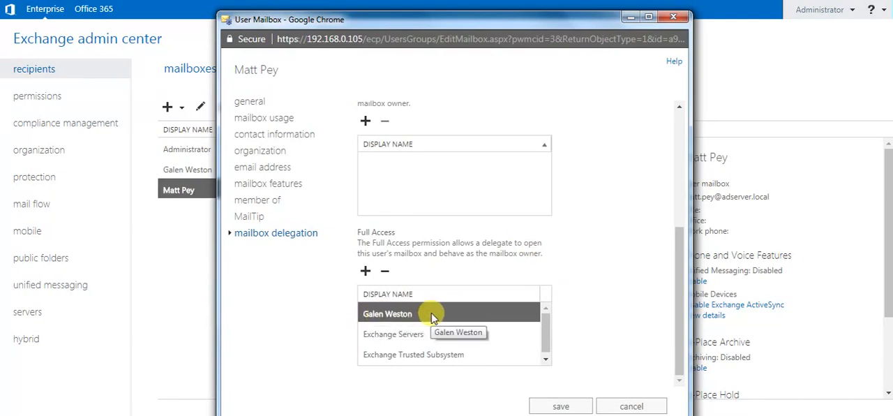
left_click(630, 405)
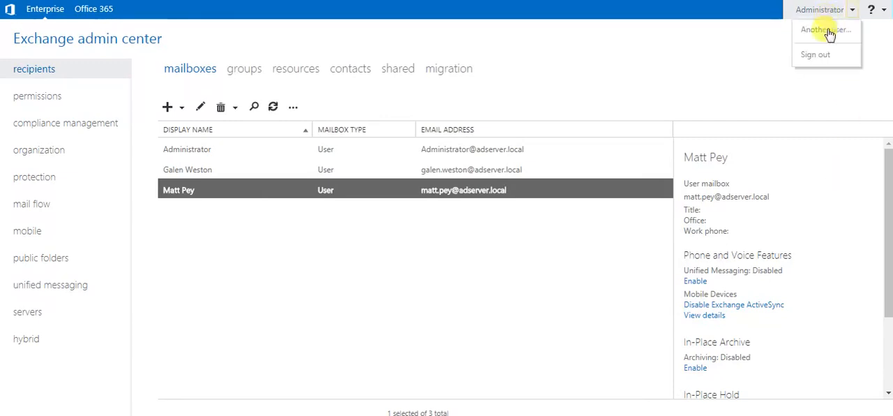
Step: Switch to the Outlook Web App sign-in as another user from the Administrator menu
left_click(825, 29)
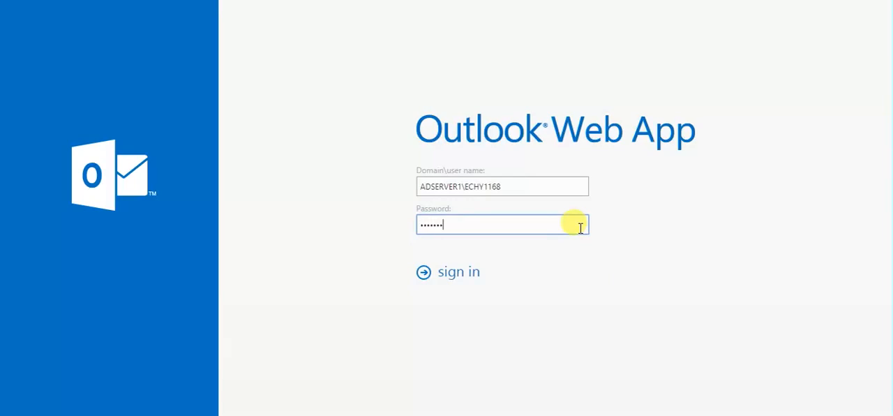
left_click(458, 271)
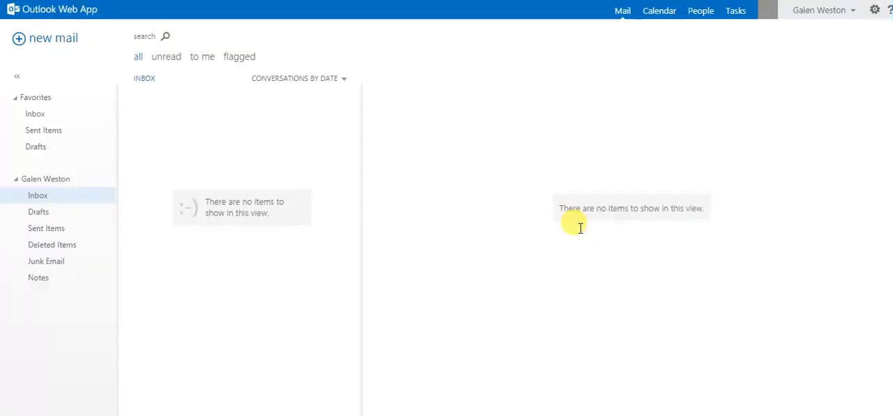
left_click(823, 10)
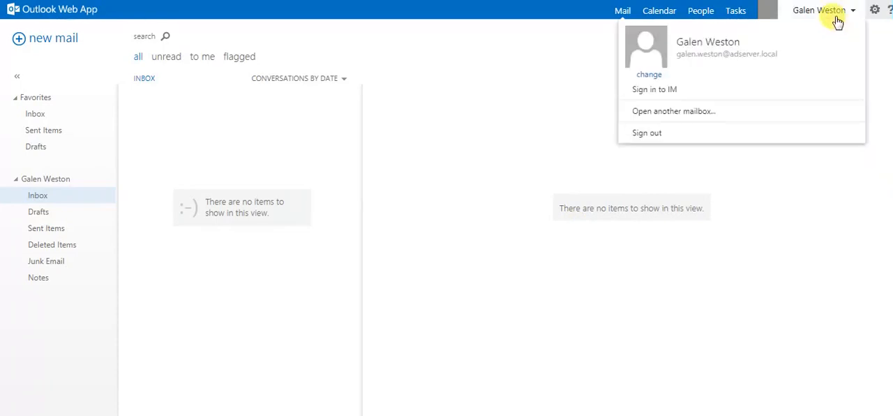
left_click(673, 111)
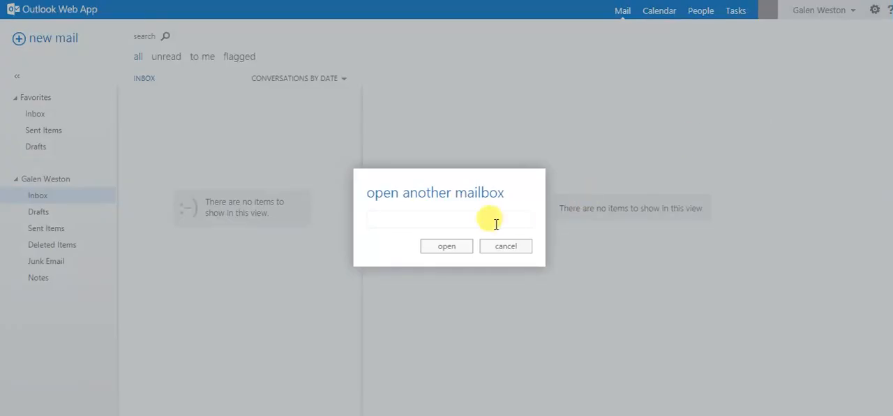
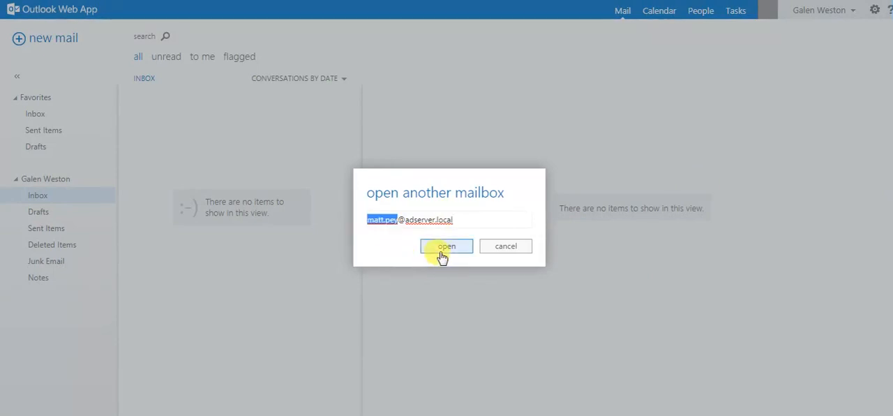
left_click(446, 246)
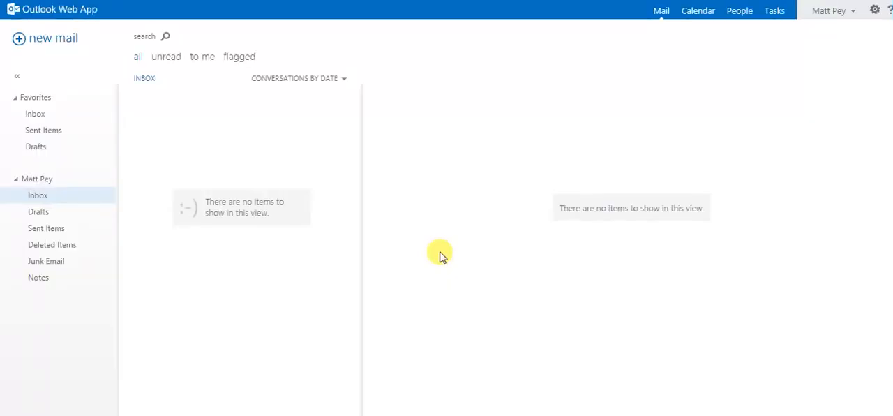